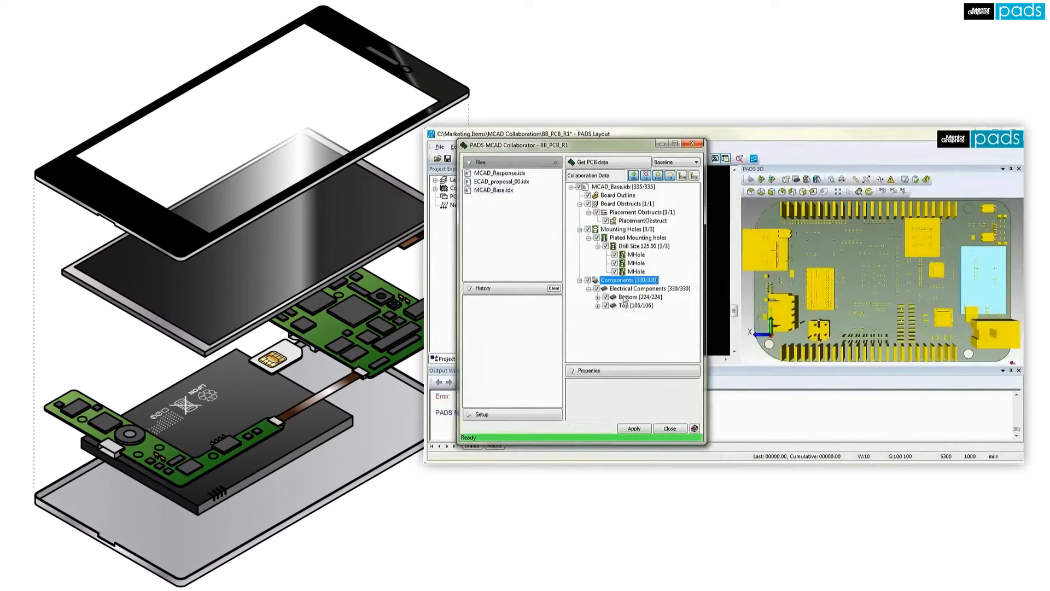
Select the Bottom electrical components in the MCAD Collaborator tree to isolate them in 3D.
left_click(636, 296)
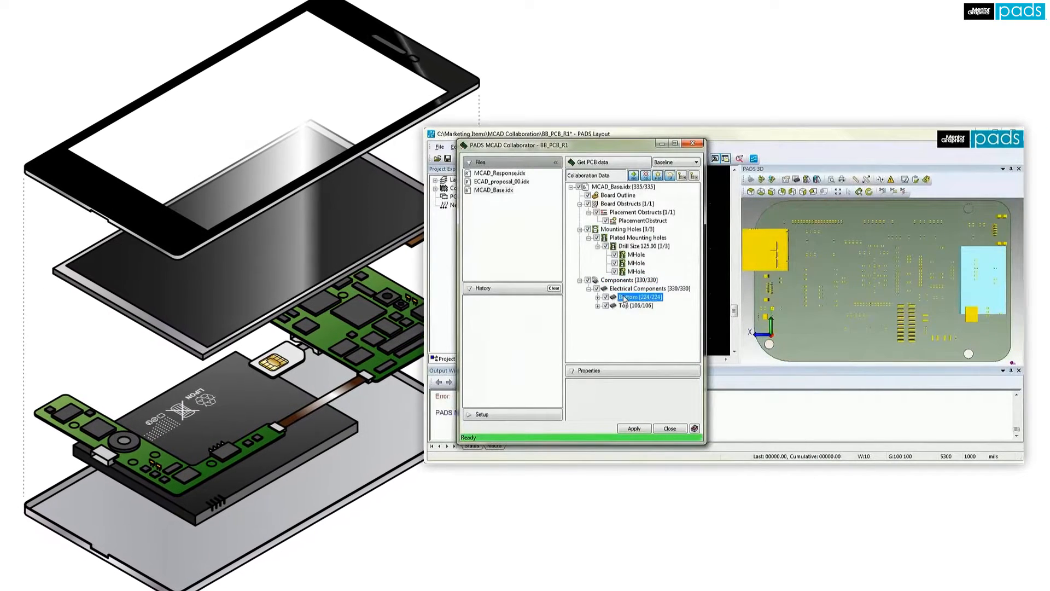
left_click(628, 304)
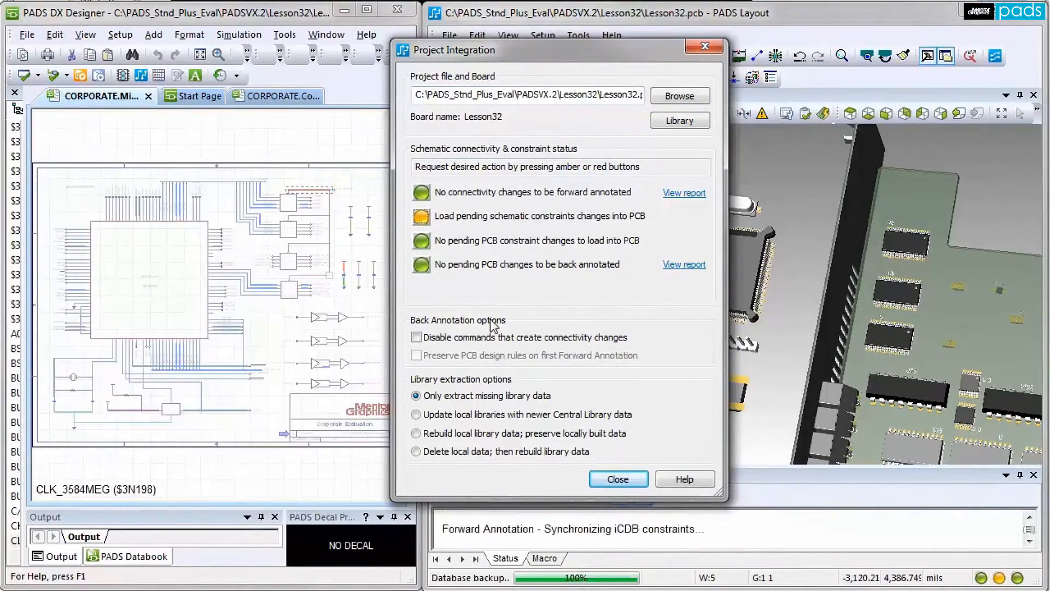
Load the pending schematic constraint changes into the PCB and close Project Integration.
left_click(618, 479)
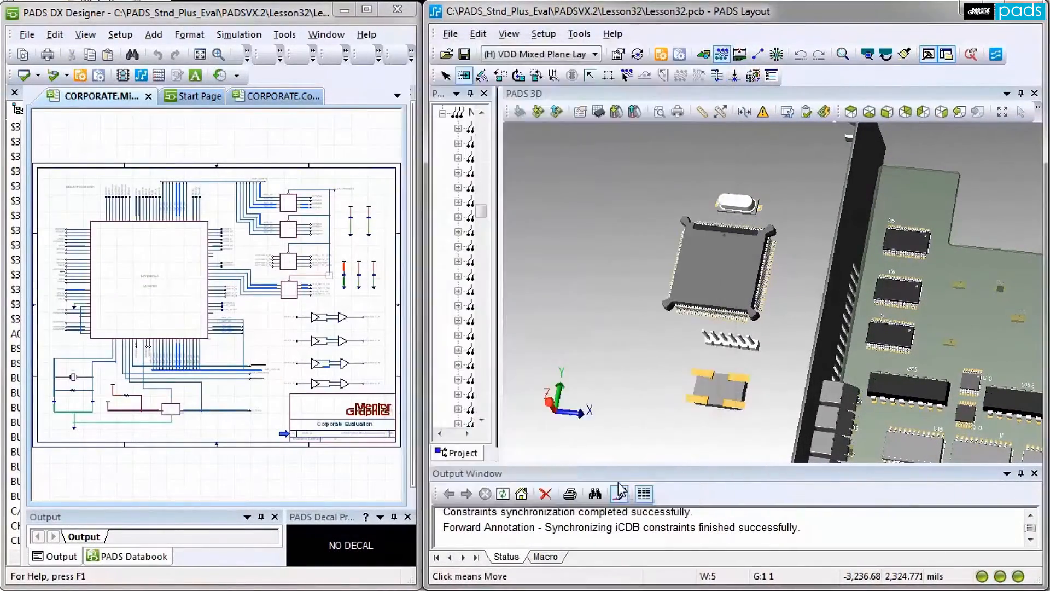
left_click(147, 280)
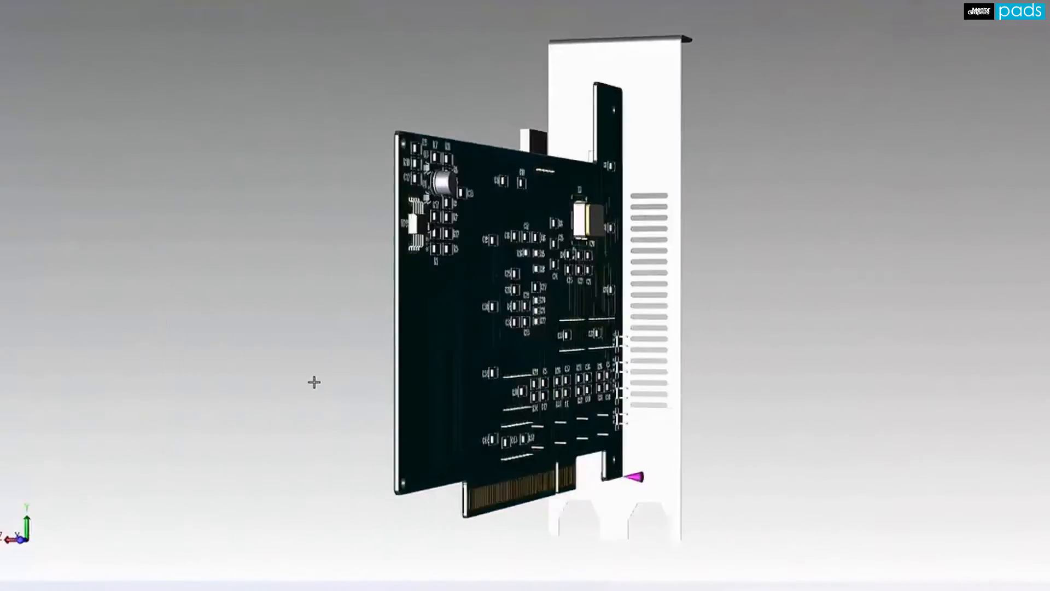
Orbit the PCIe card in 3D until its top component side faces the viewer.
left_click_drag(315, 381, 460, 519)
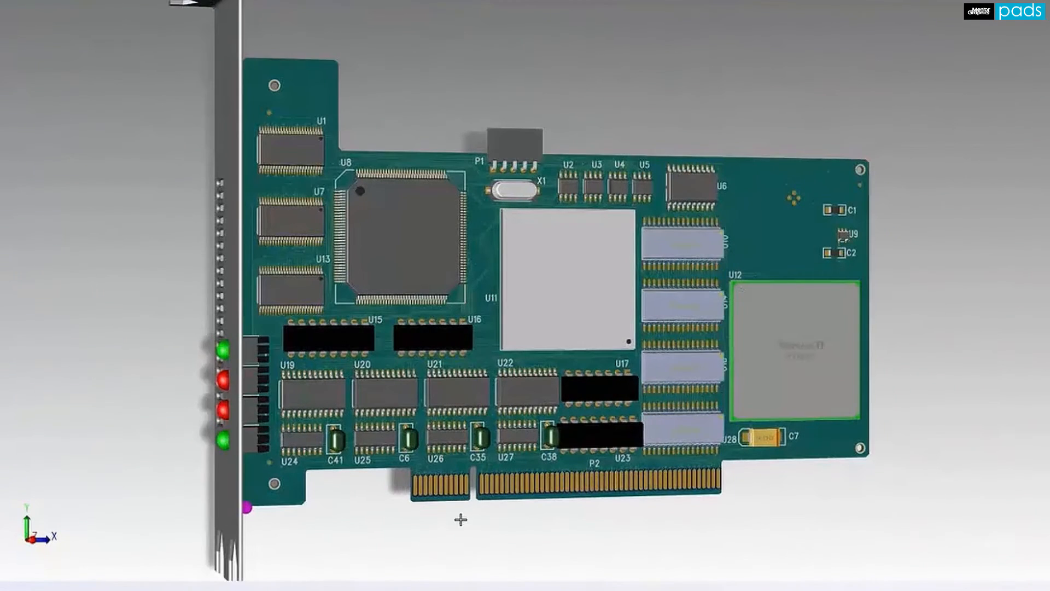